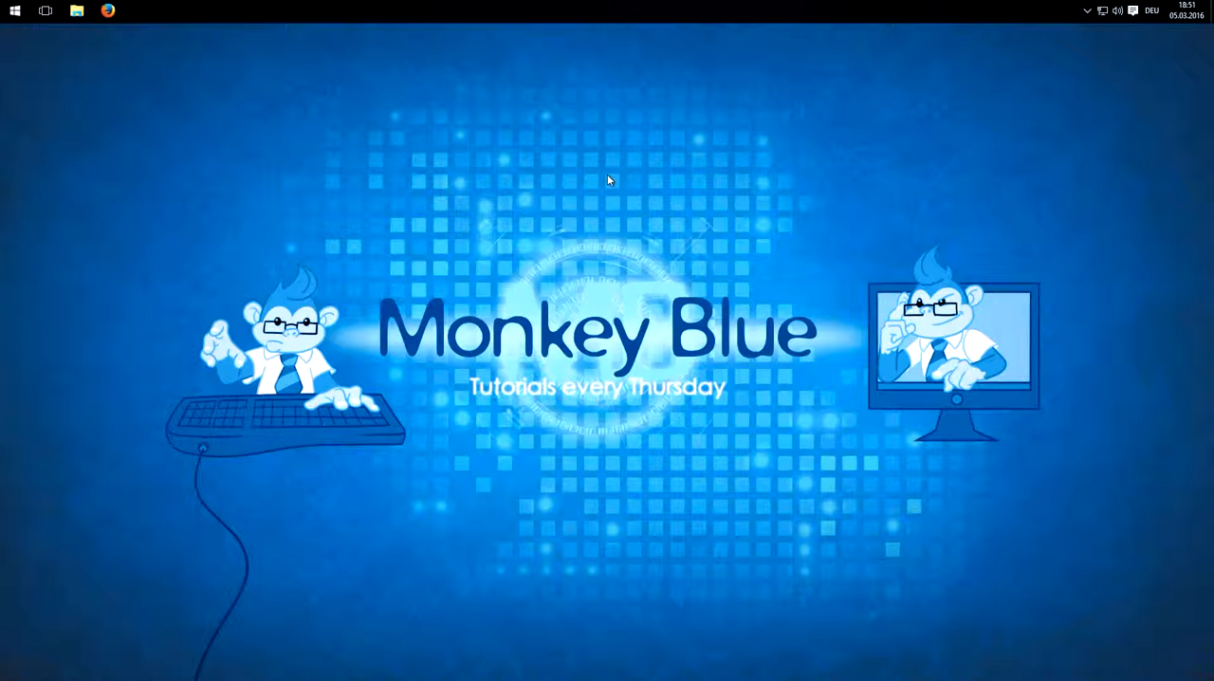
{"action": "mouse_move", "coordinate": [227, 148]}
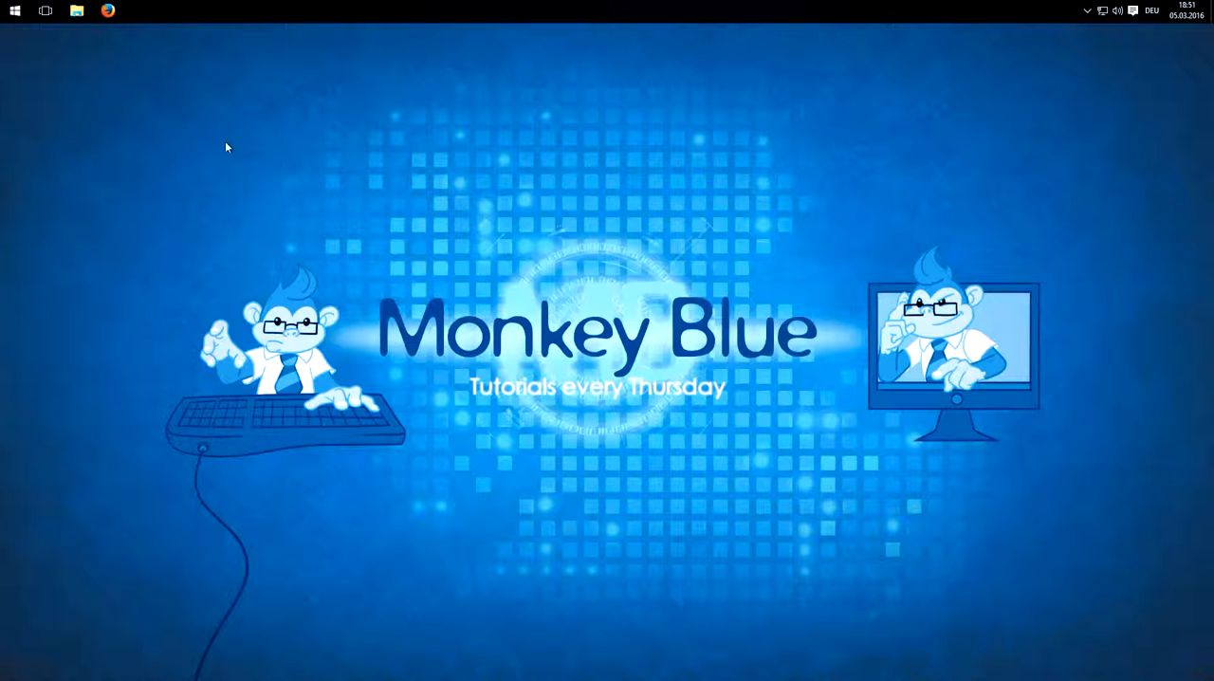
Step: Launch Firefox from the taskbar, landing on the Trash-Mail homepage
{"action": "left_click", "coordinate": [106, 12]}
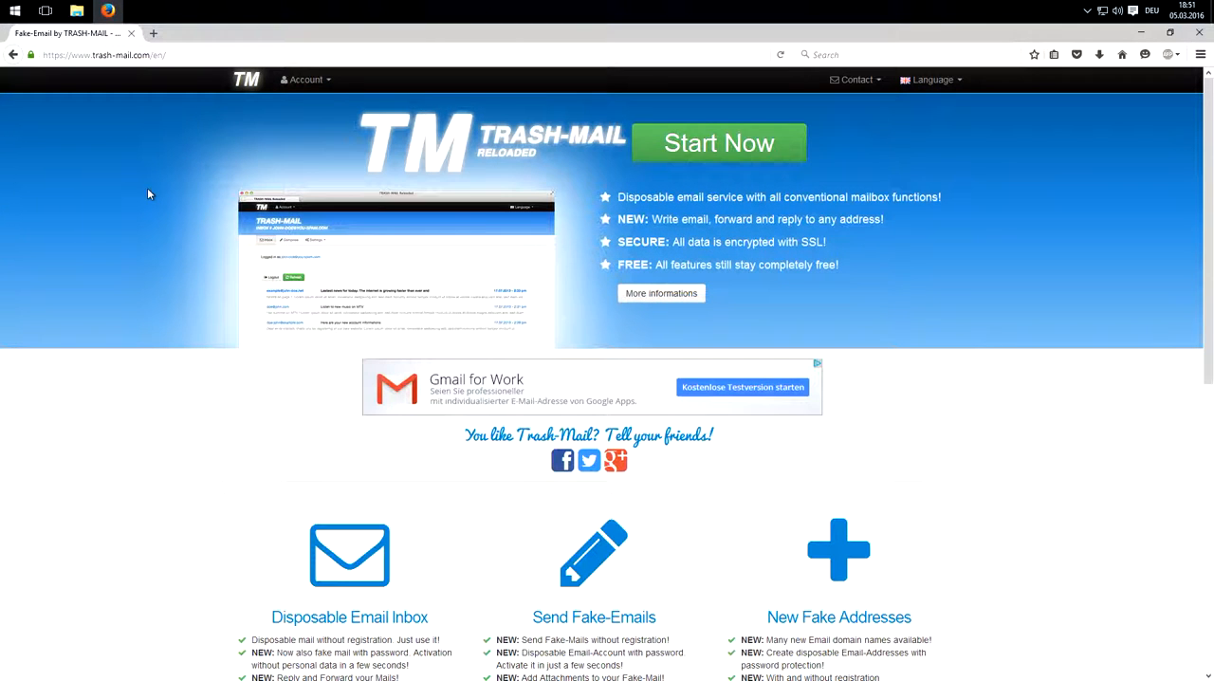
{"action": "mouse_move", "coordinate": [129, 40]}
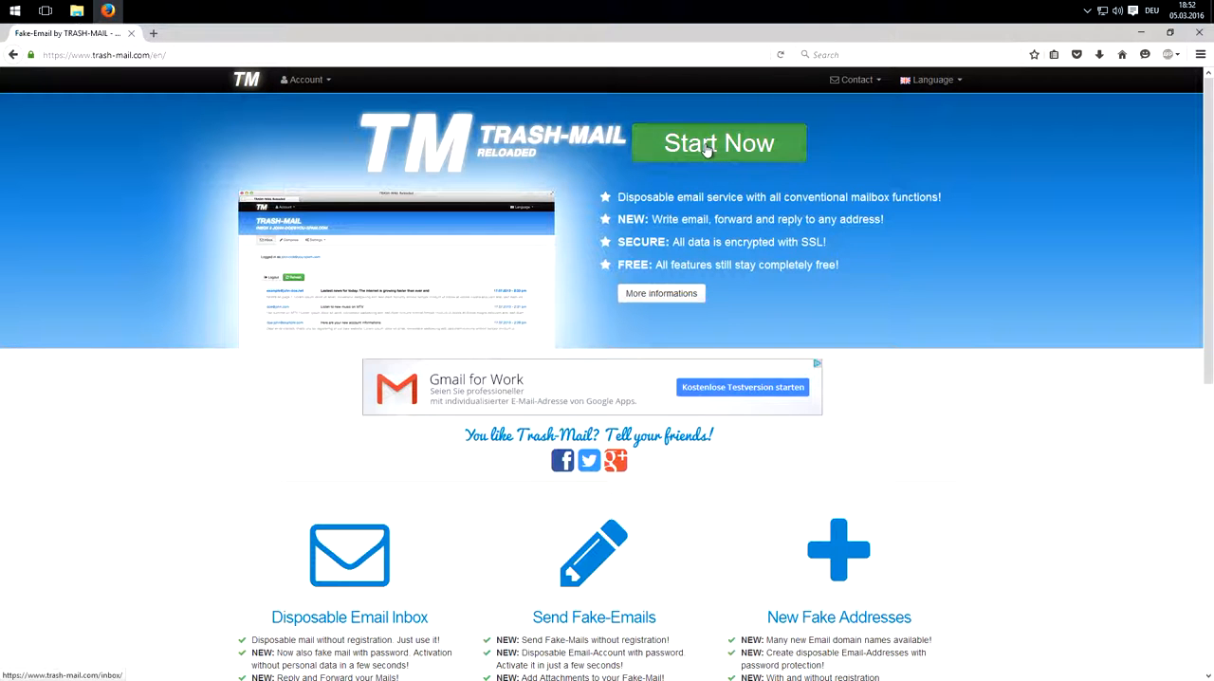
Step: Use Start Now to reach the inbox page asking for an email address
{"action": "left_click", "coordinate": [717, 144]}
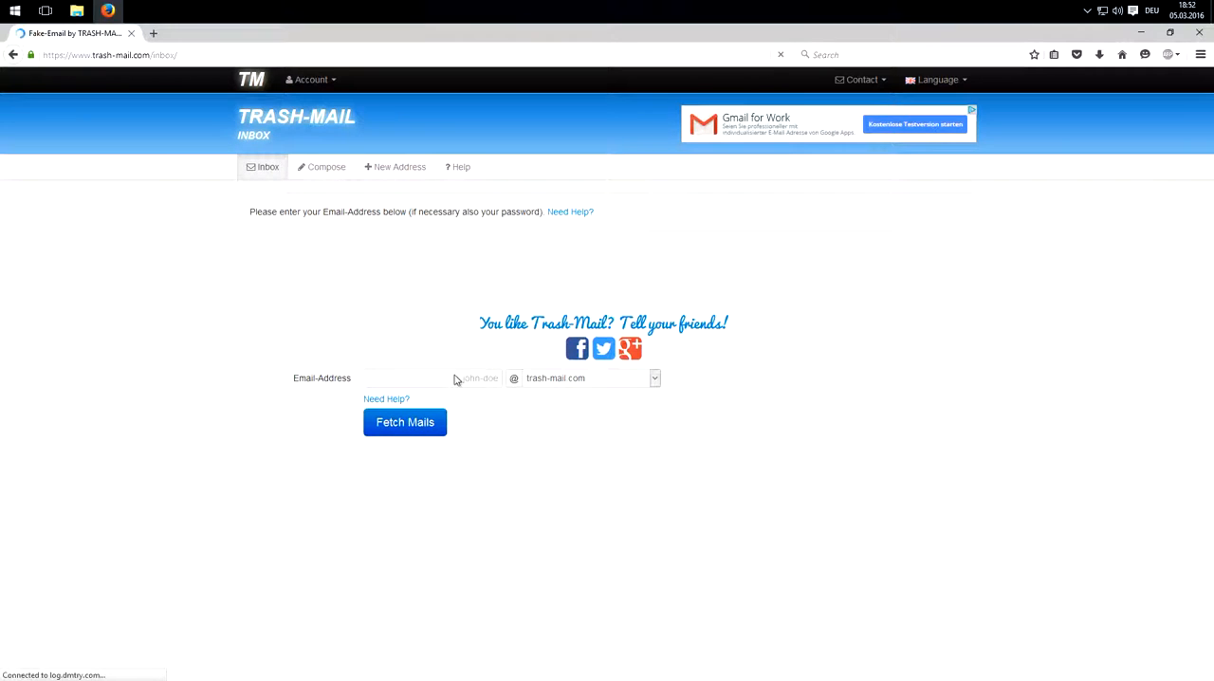
Step: Enter 'monkey' as the address on trash-mail.com and fetch that inbox's mails
{"action": "left_click", "coordinate": [433, 378]}
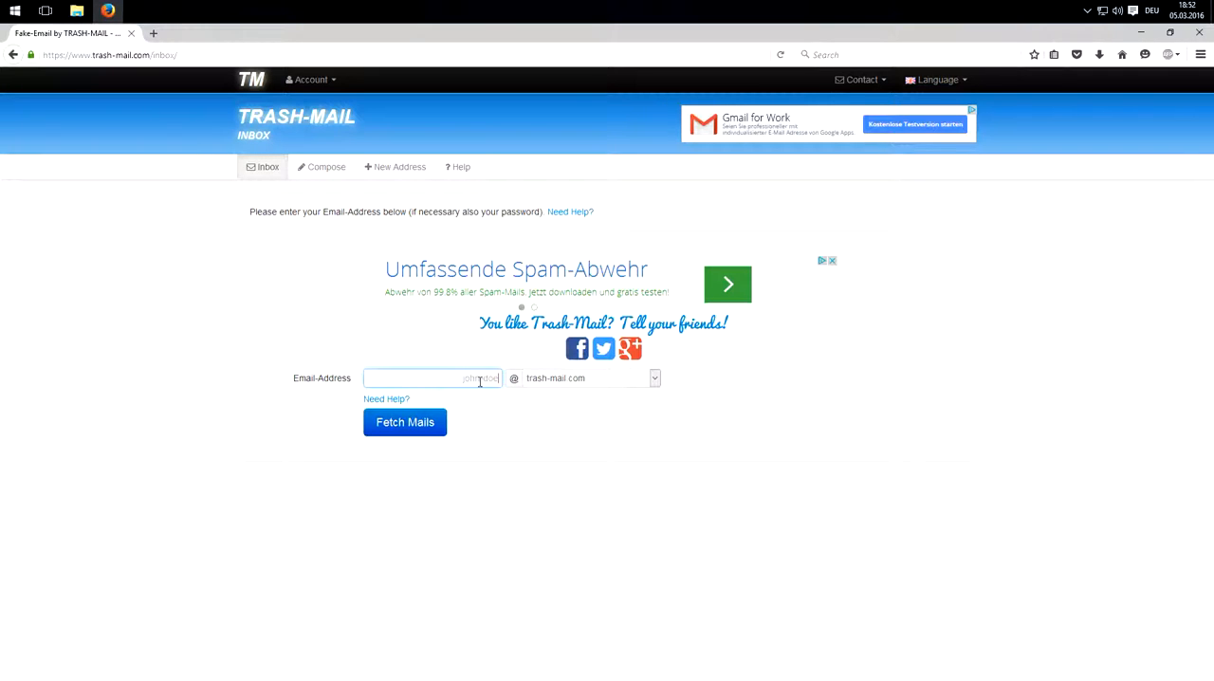
{"action": "mouse_move", "coordinate": [892, 394]}
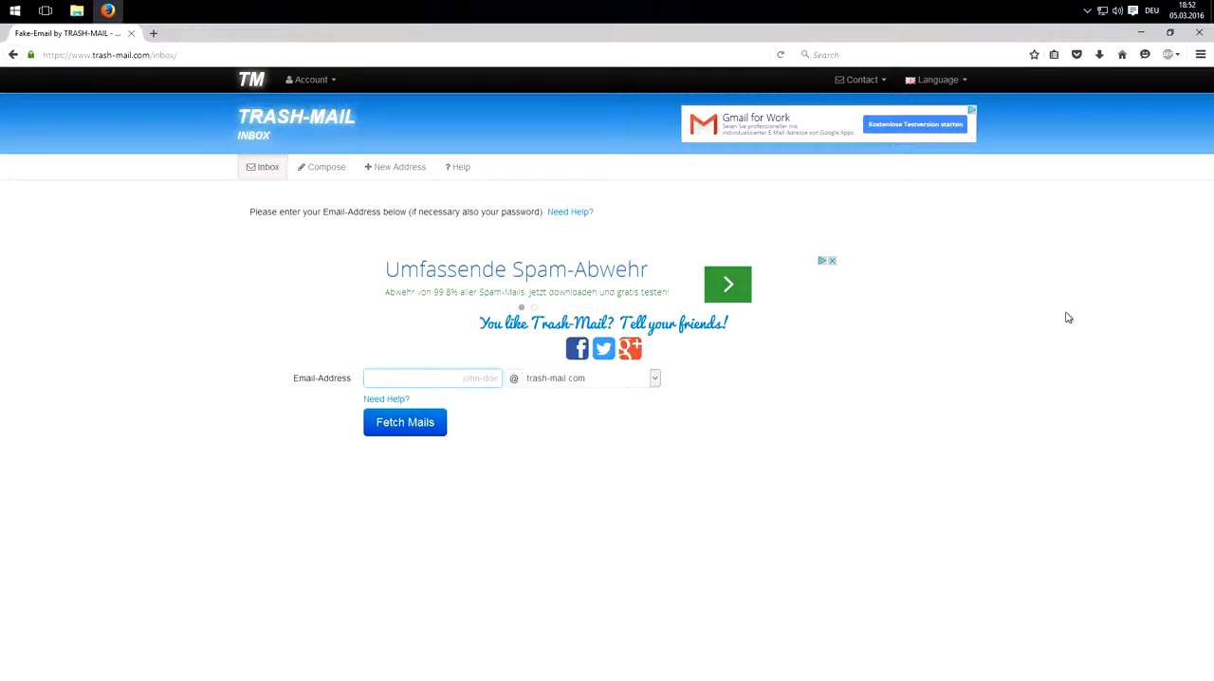
{"action": "mouse_move", "coordinate": [622, 470]}
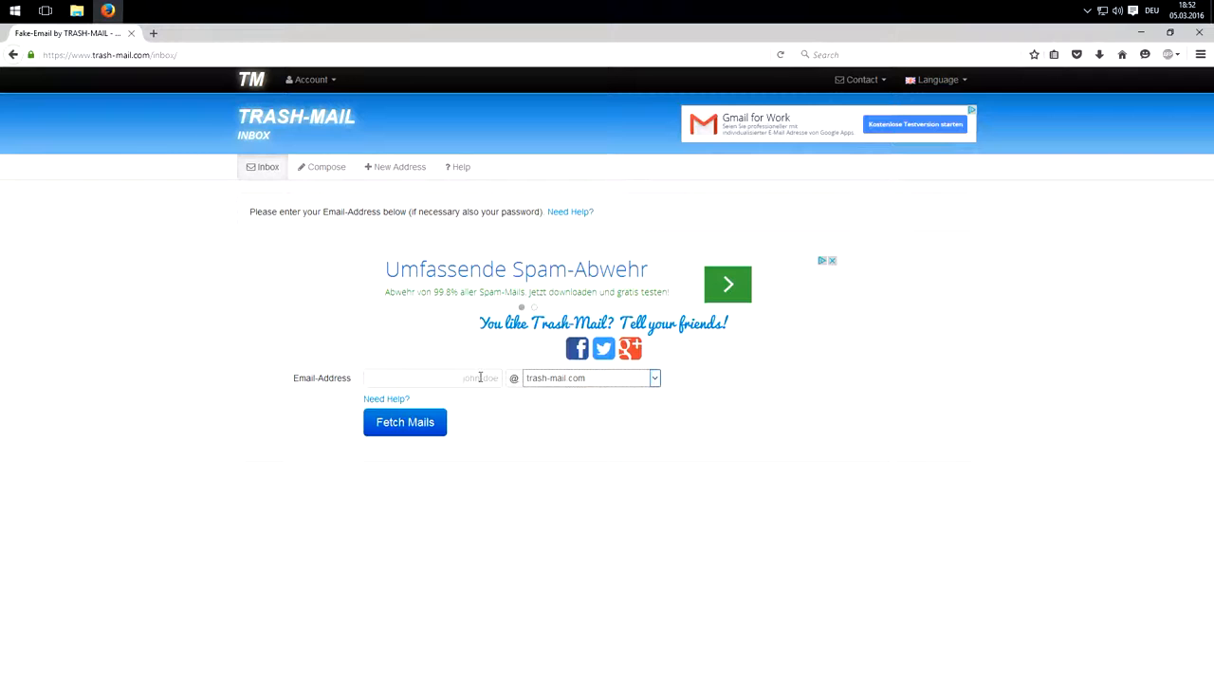
{"action": "type", "text": "monkey"}
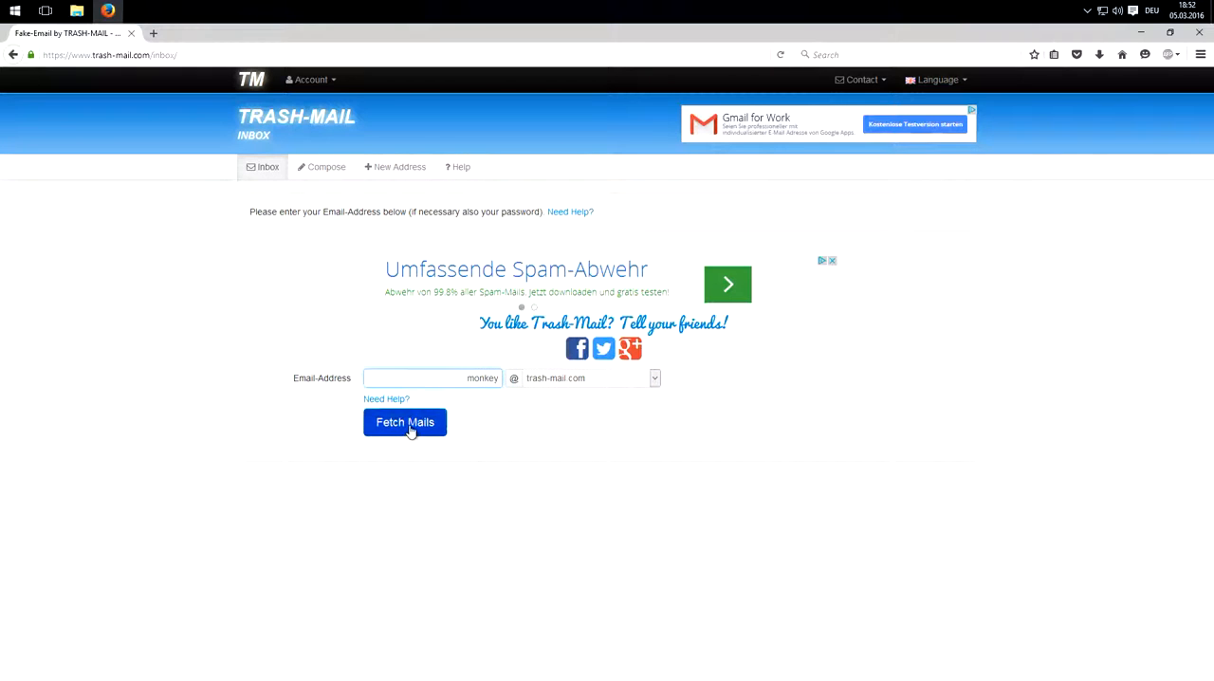
{"action": "left_click", "coordinate": [404, 422]}
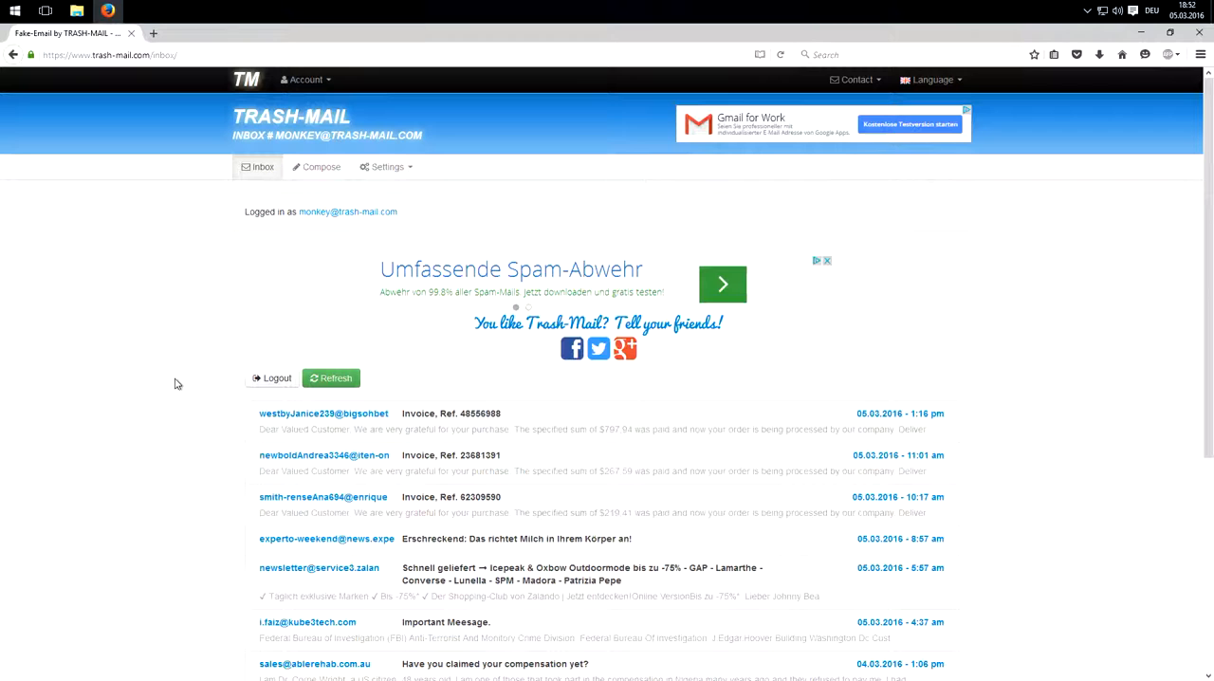
{"action": "mouse_move", "coordinate": [586, 498]}
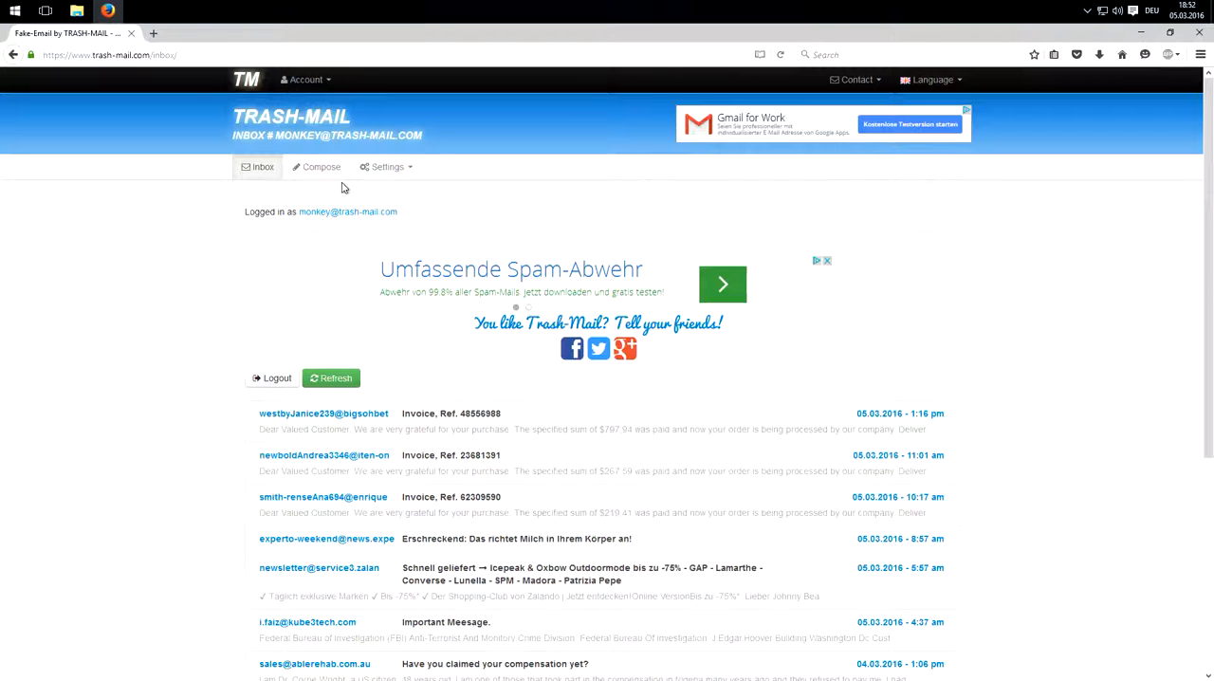
Step: Bring up the Compose form for a new mail and look it over
{"action": "left_click", "coordinate": [321, 167]}
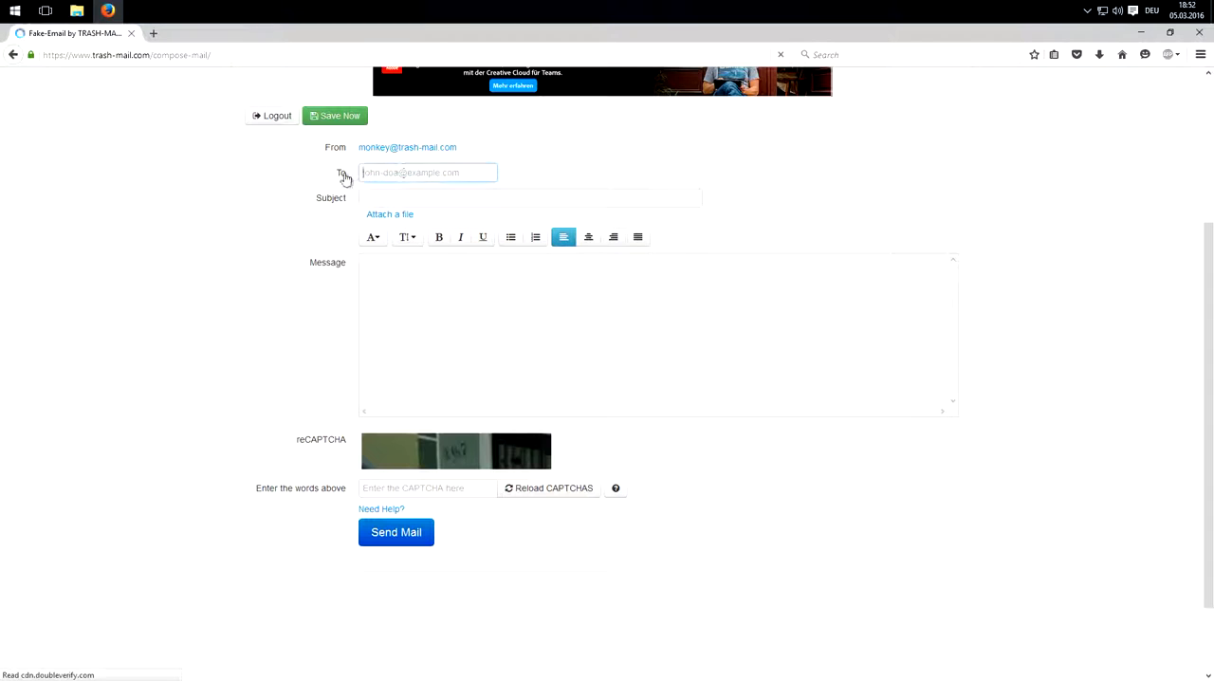
{"action": "left_click", "coordinate": [531, 198]}
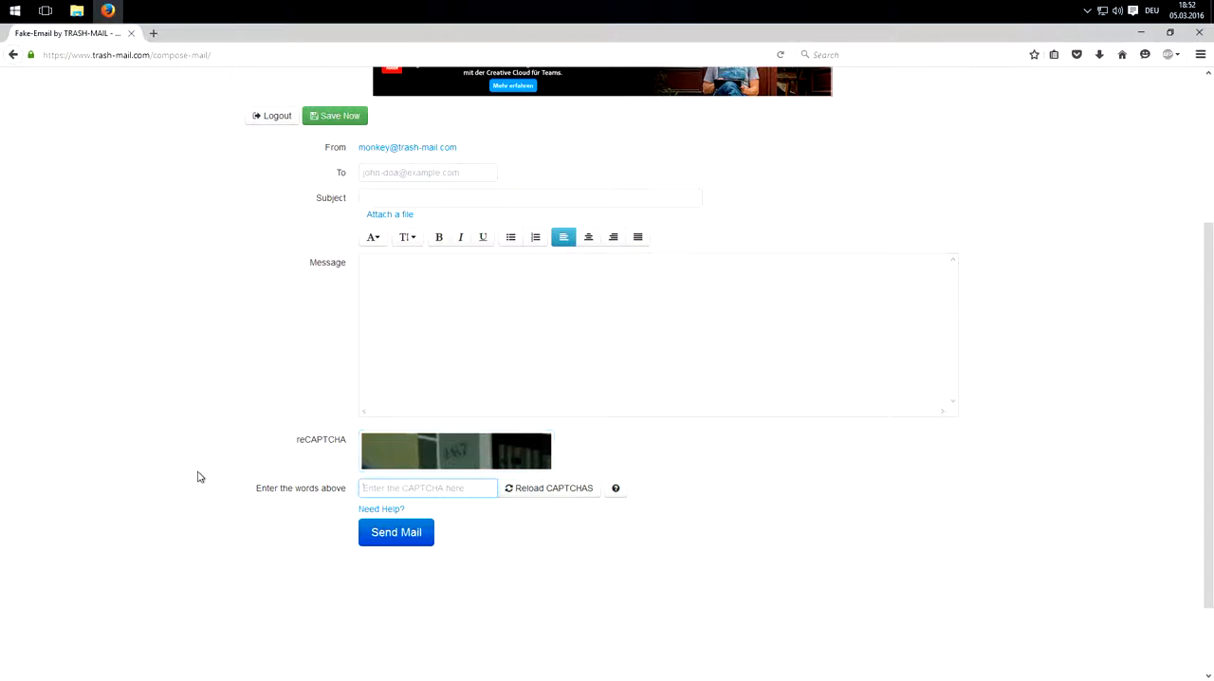
{"action": "scroll", "scroll_direction": "up", "scroll_amount": 3}
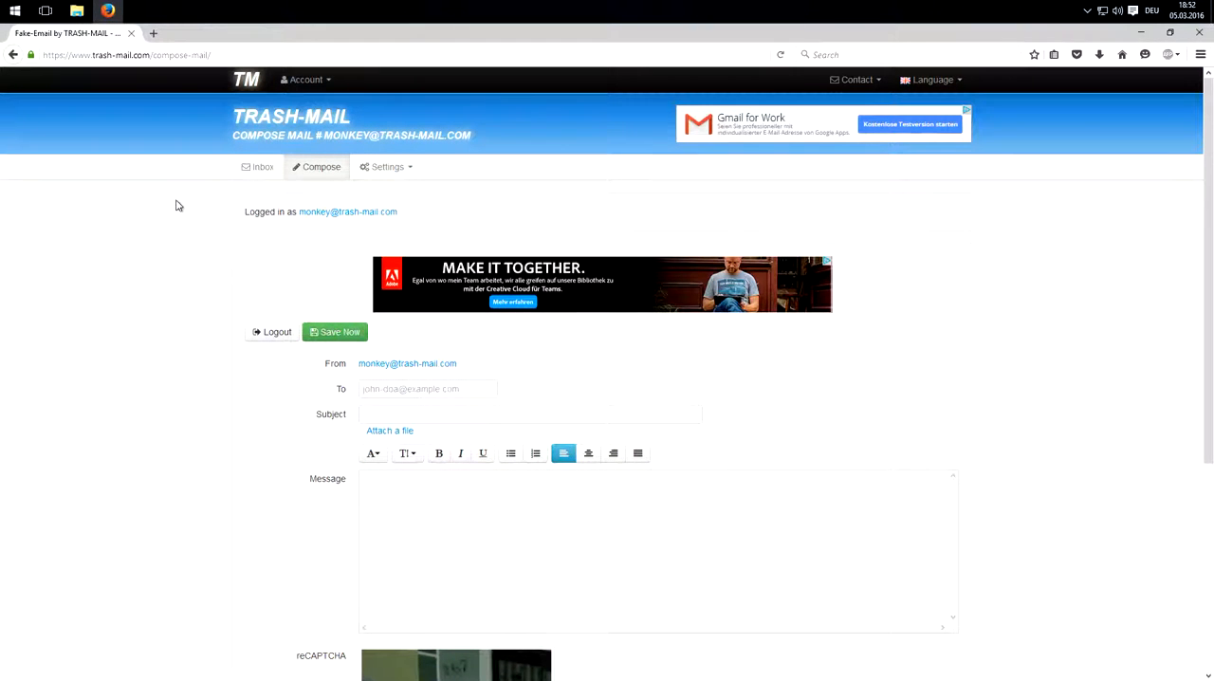
{"action": "mouse_move", "coordinate": [210, 190]}
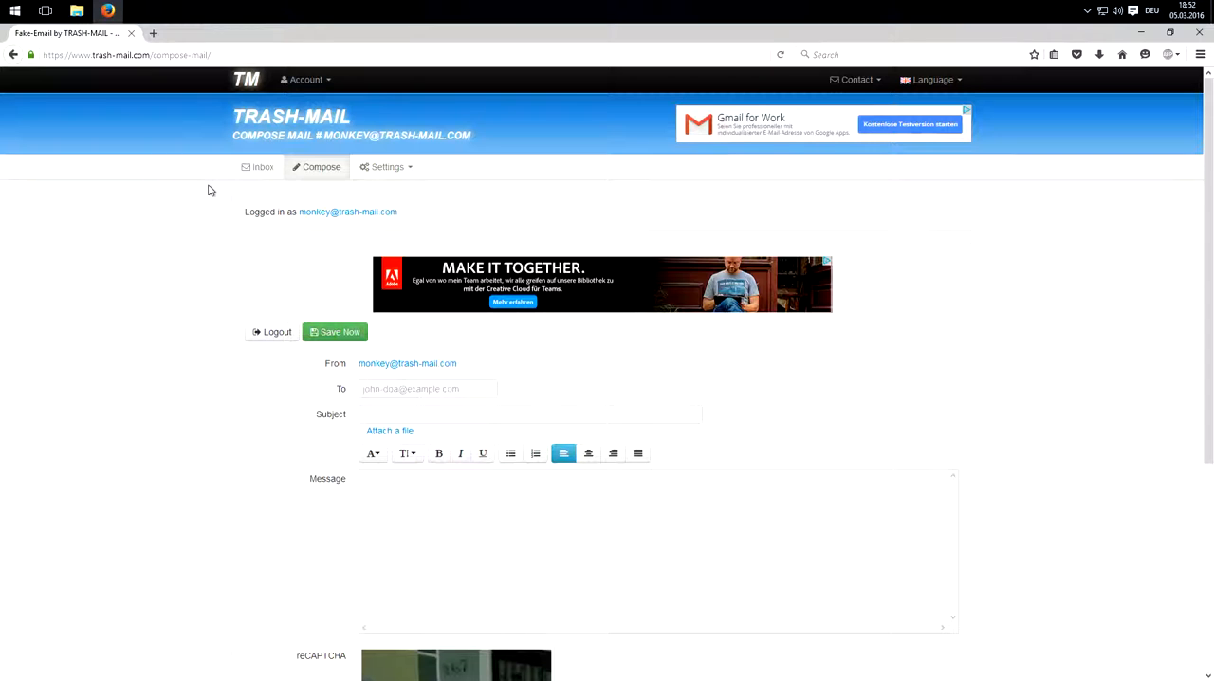
Step: Return to the inbox, then choose Create new Mail-Address from the Account menu
{"action": "left_click", "coordinate": [258, 167]}
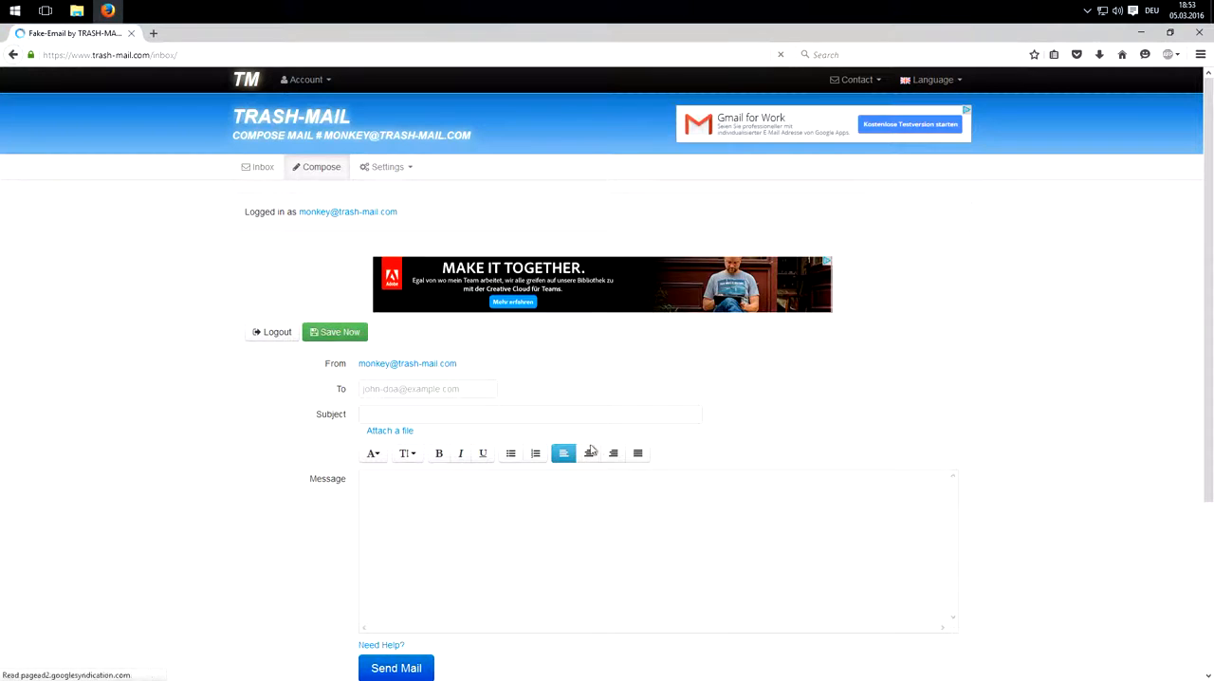
{"action": "left_click", "coordinate": [262, 167]}
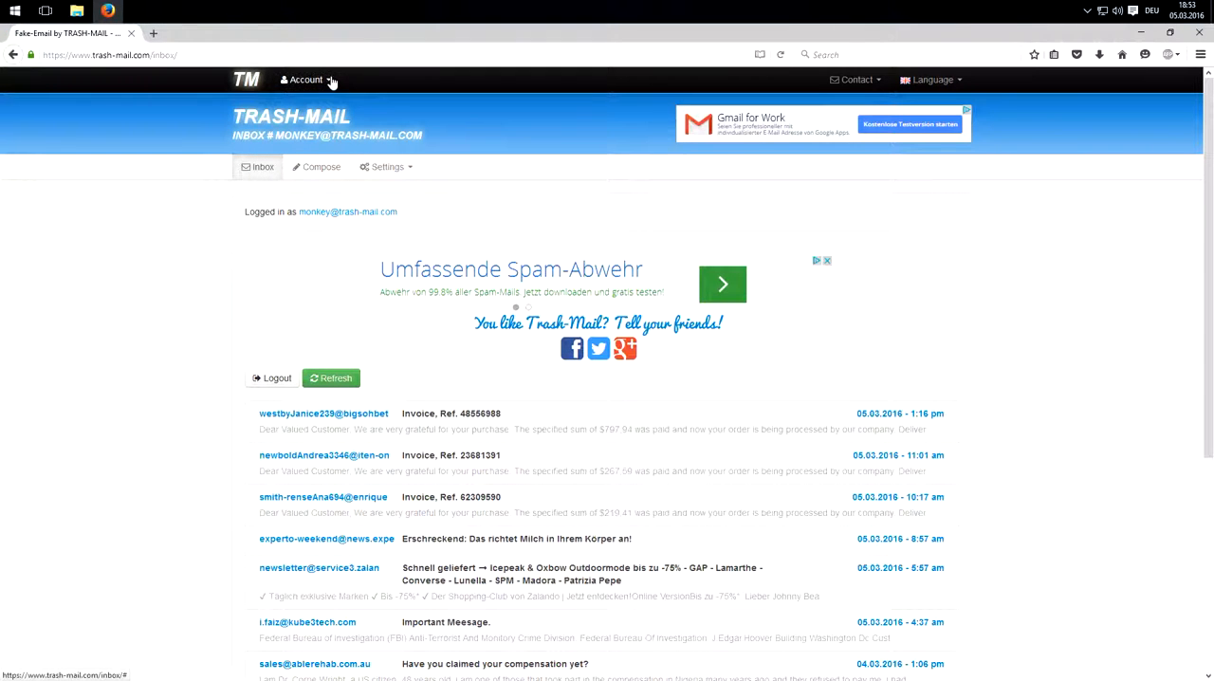
{"action": "left_click", "coordinate": [305, 80]}
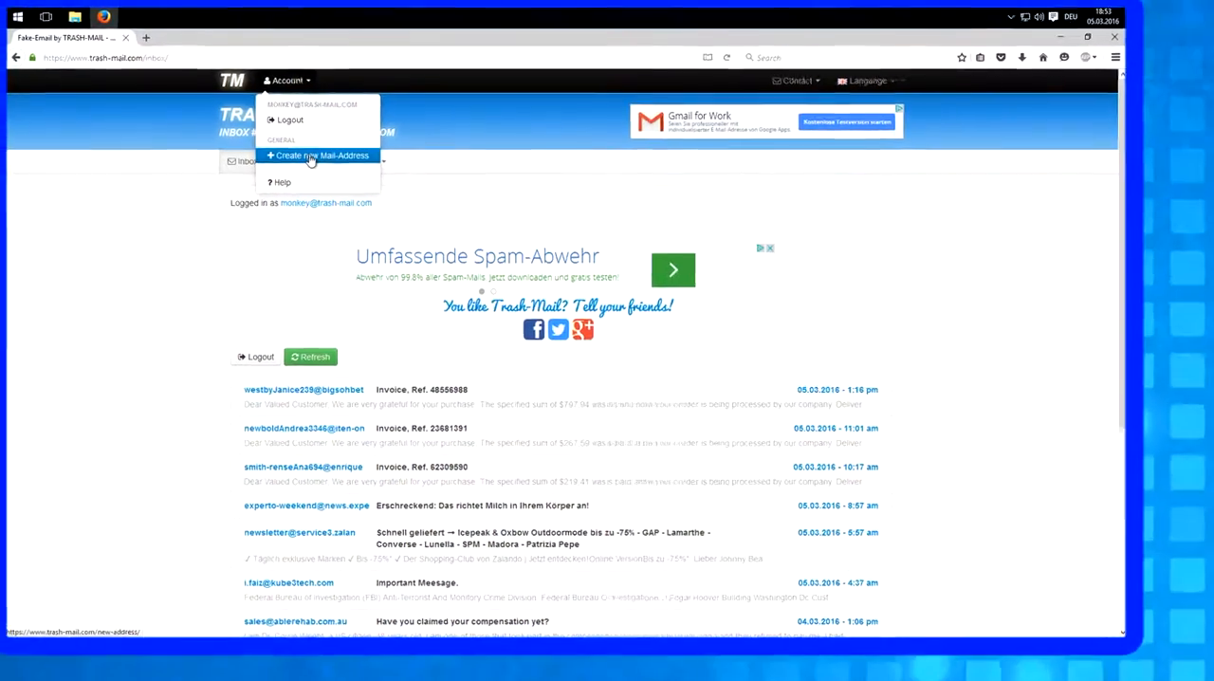
{"action": "left_click", "coordinate": [319, 155]}
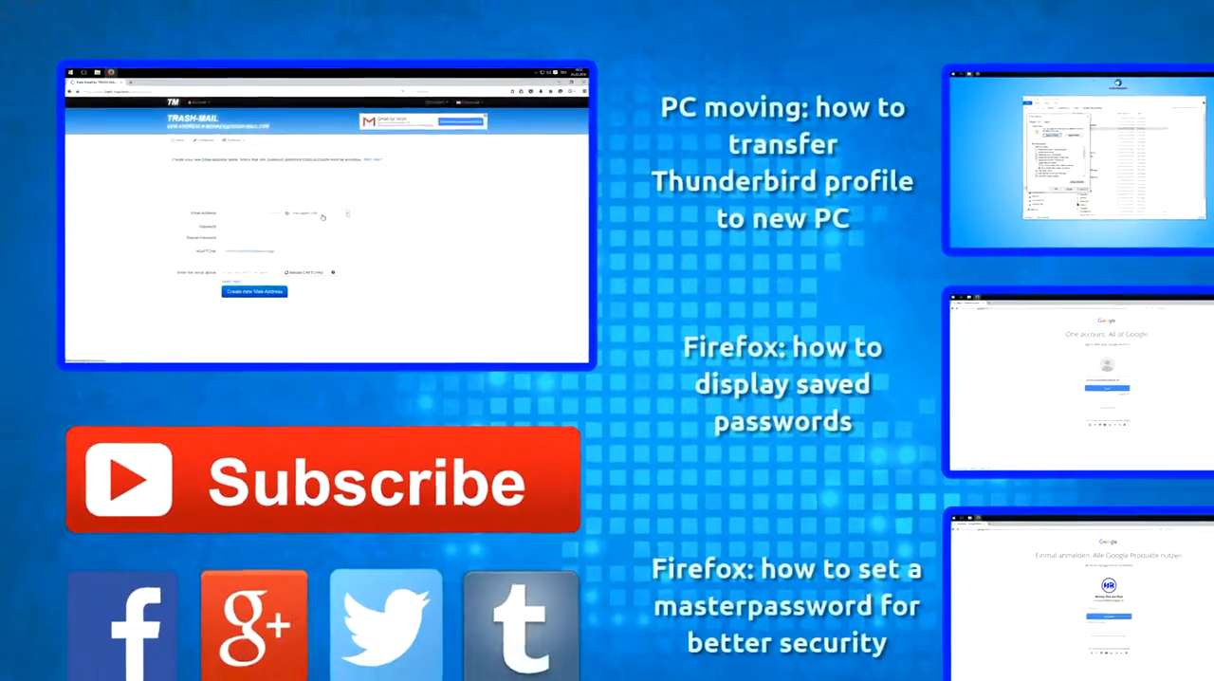